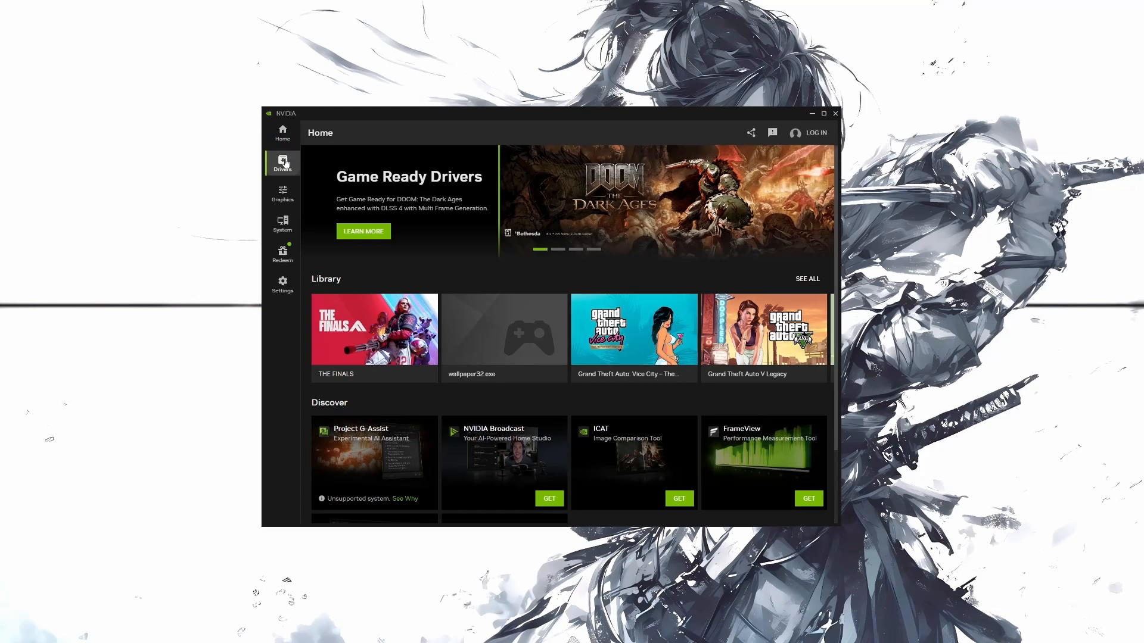
- View the available GeForce Game Ready driver update in NVIDIA App's Drivers page, then close it
click(282, 163)
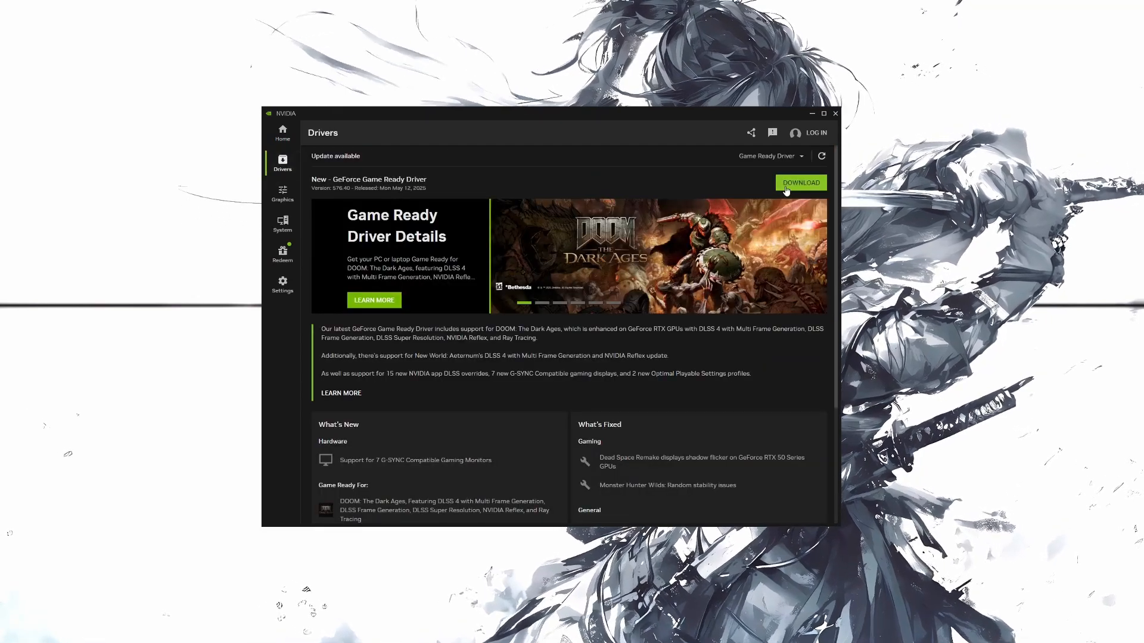
mouse_move(782, 195)
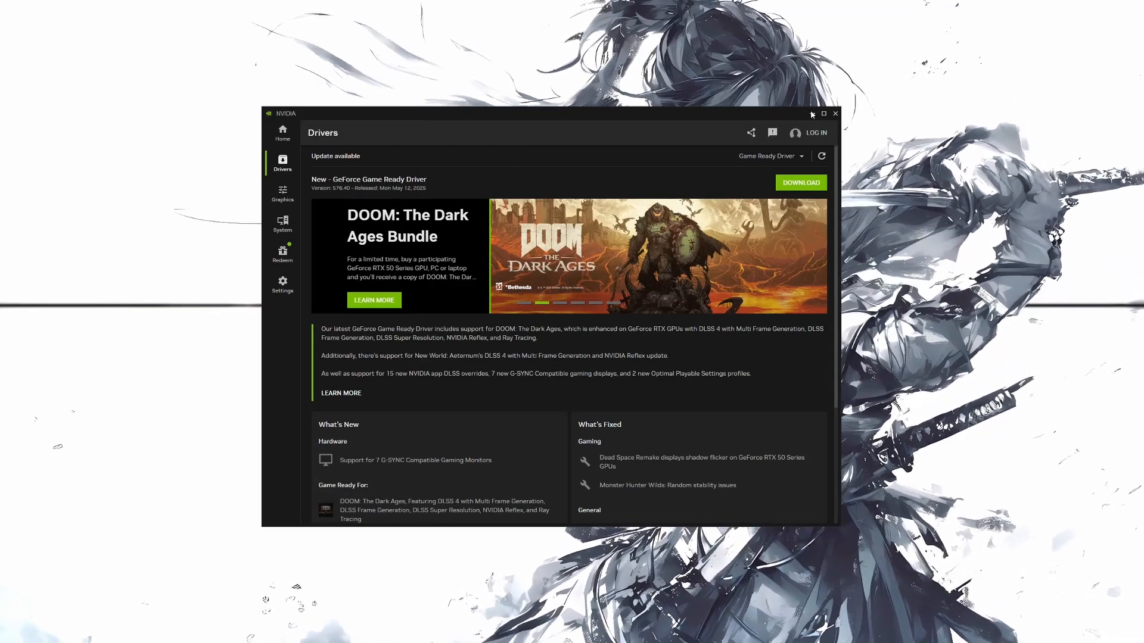
click(836, 113)
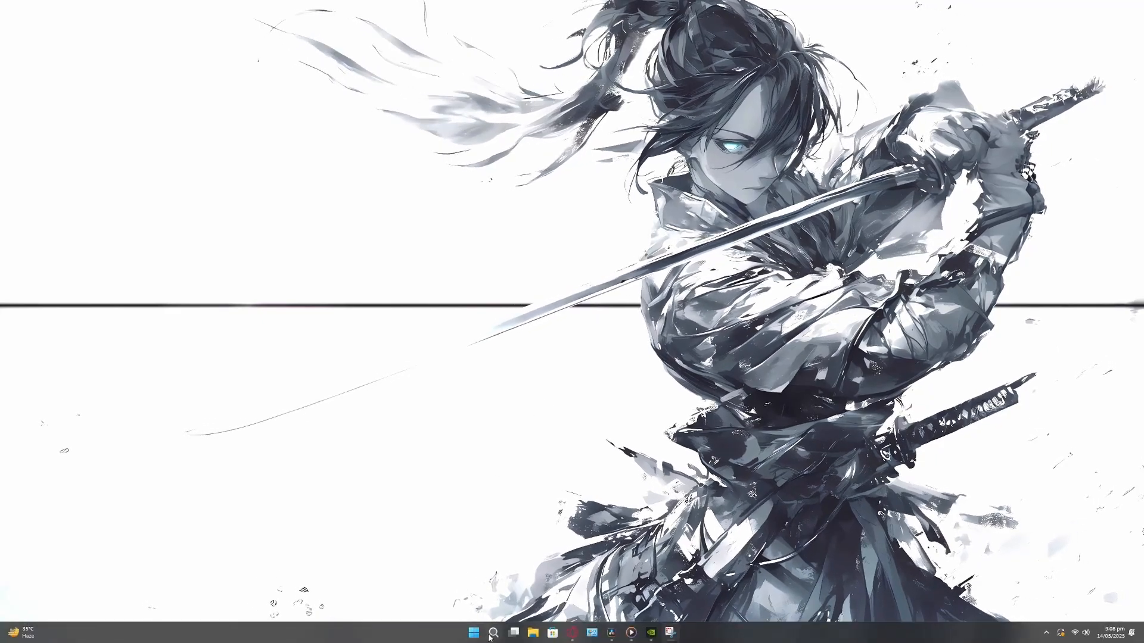
- Open Device Manager and show the NVIDIA GeForce RTX 3070 adapter's properties under Display adapters
text(de)
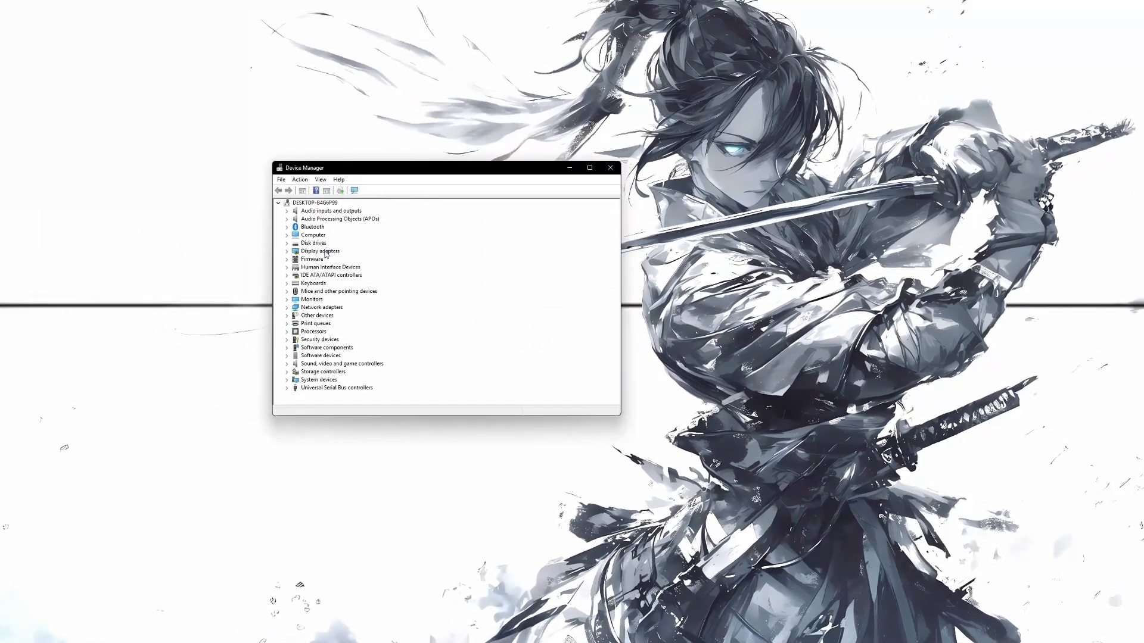
click(288, 251)
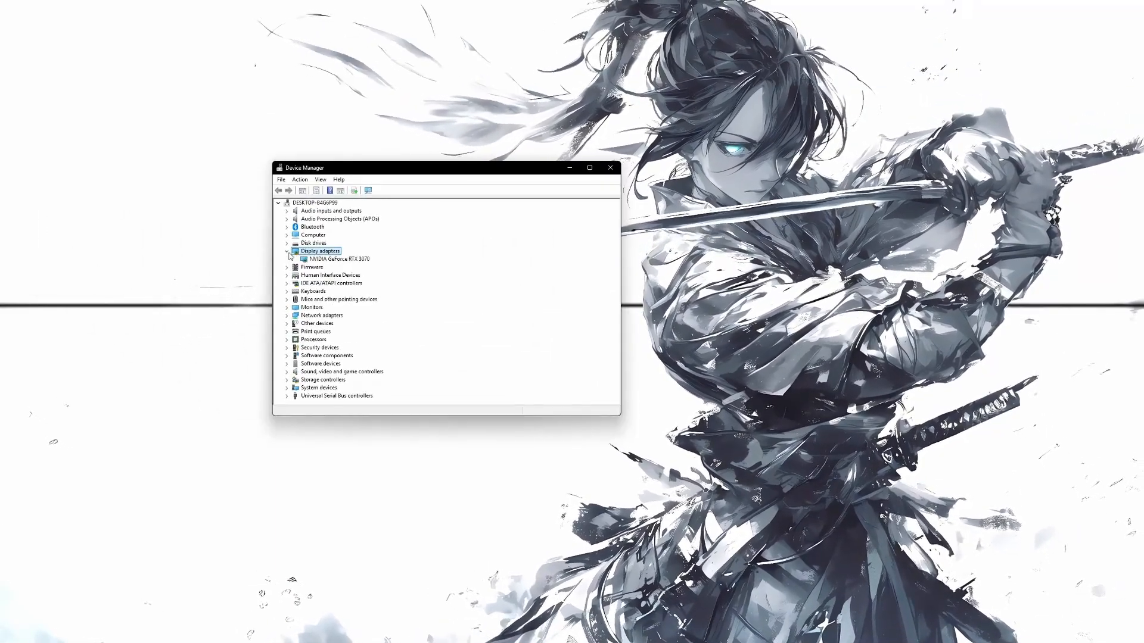
click(339, 259)
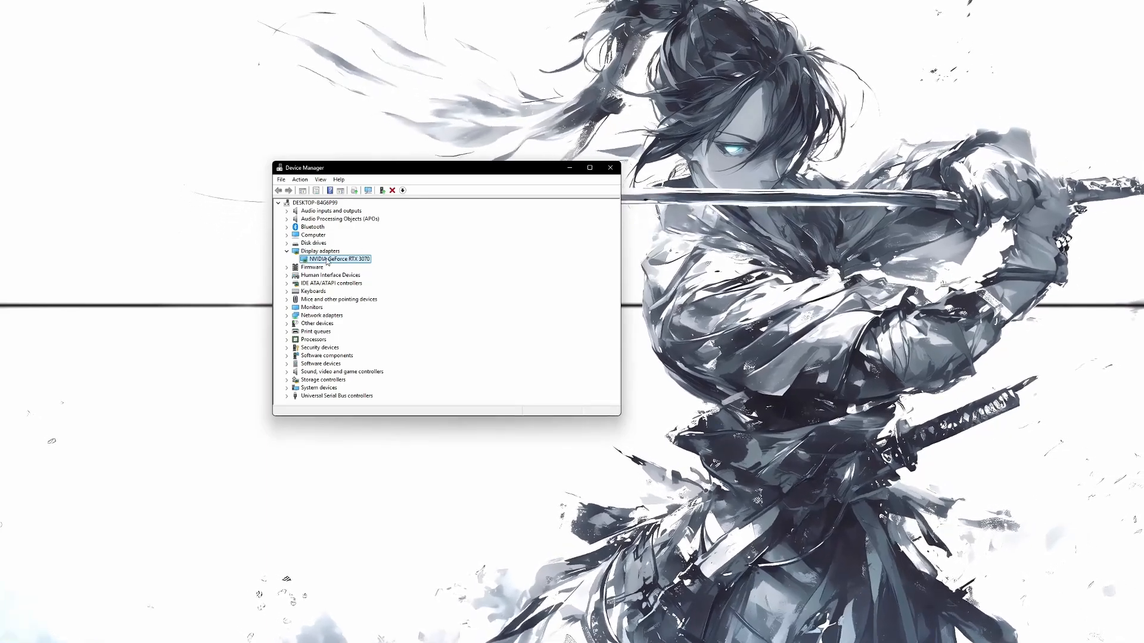
double_click(338, 259)
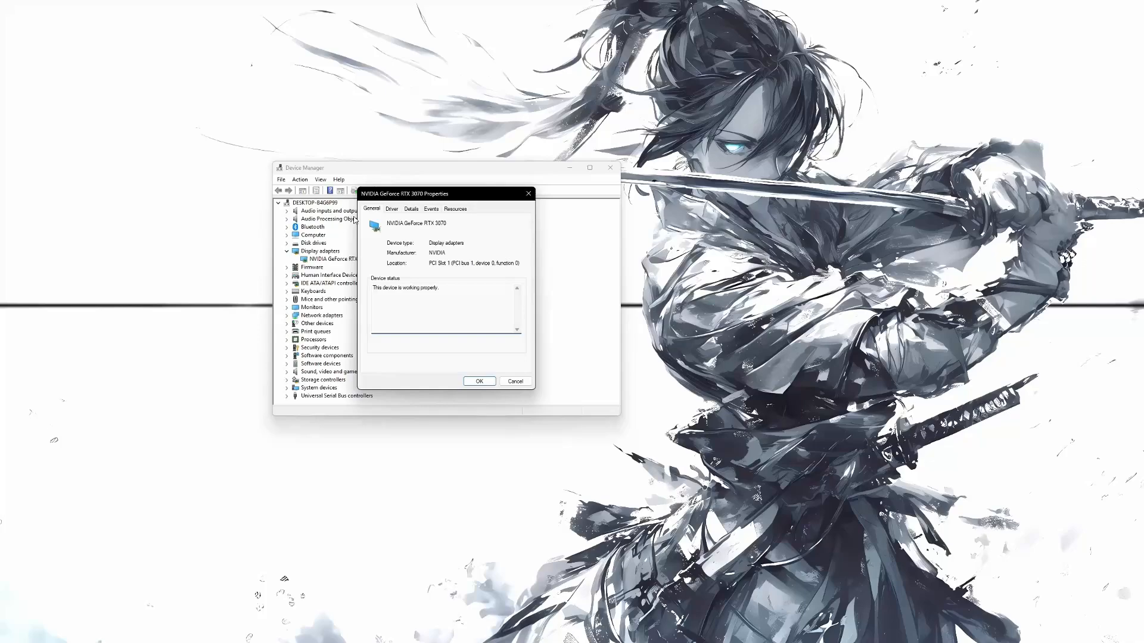
click(392, 208)
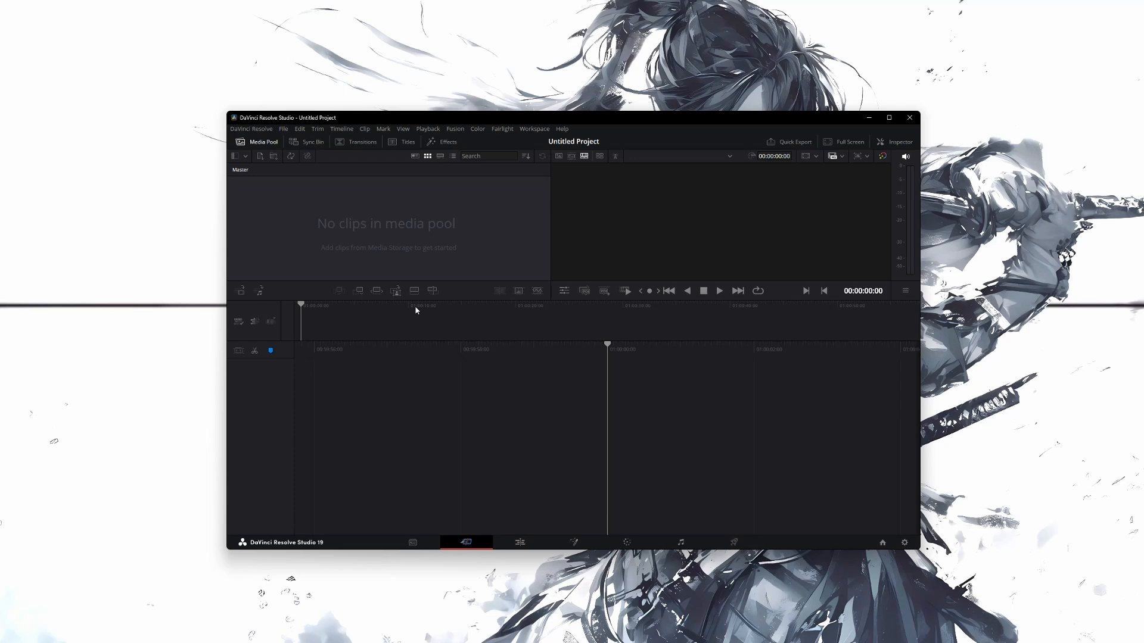
- Open Resolve Preferences and uncheck Auto for GPU processing mode on Memory and GPU
click(251, 130)
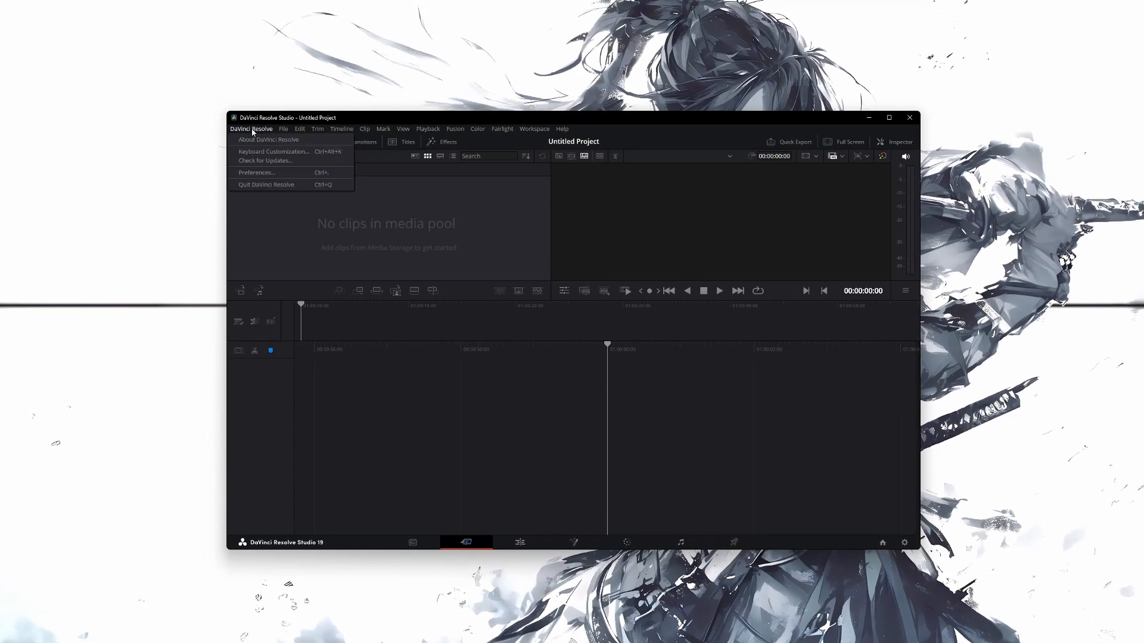
mouse_move(289, 173)
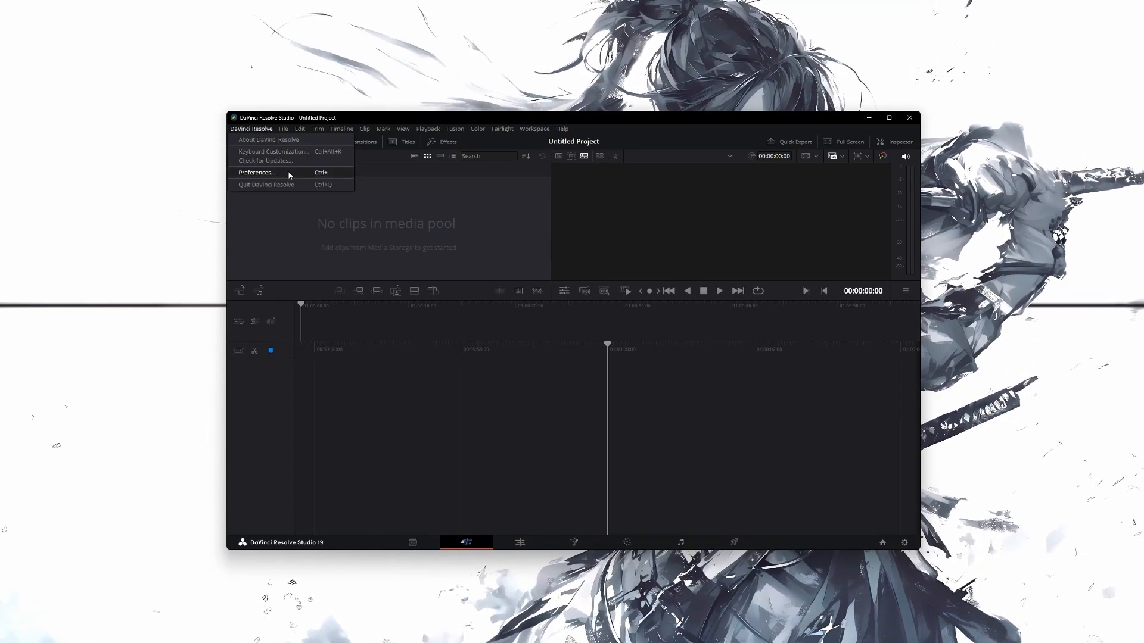
click(256, 173)
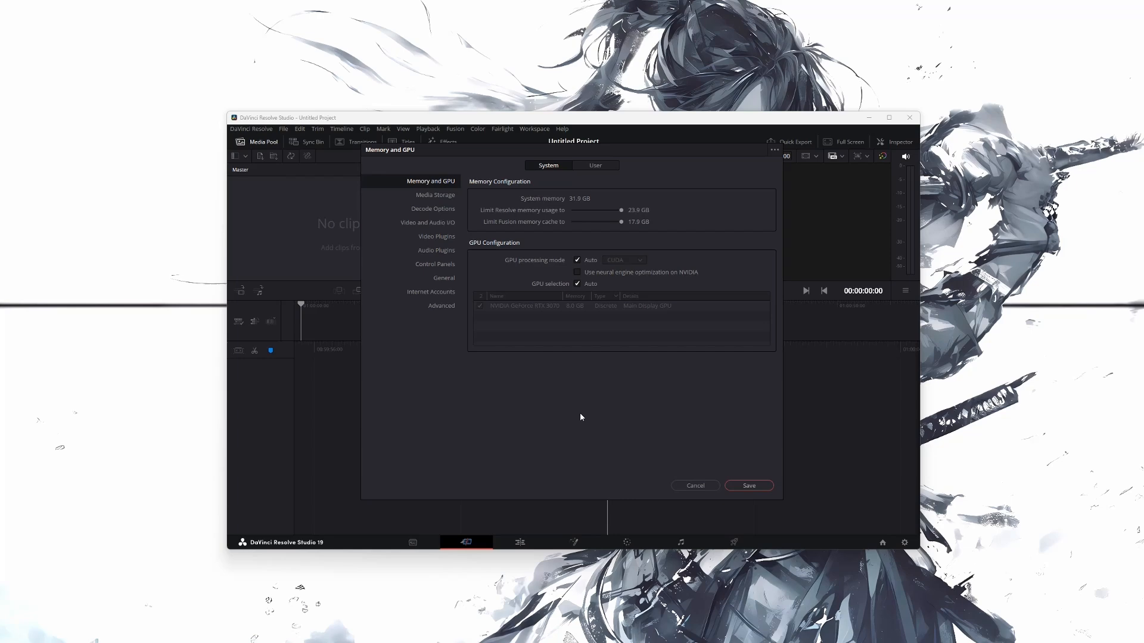
mouse_move(478, 196)
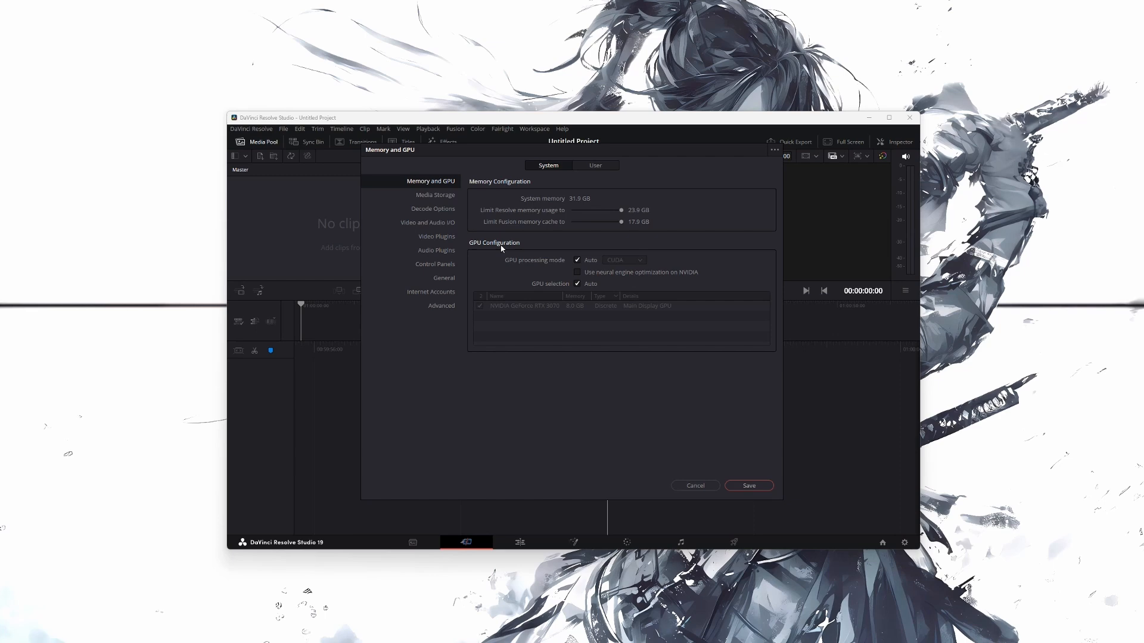
click(577, 259)
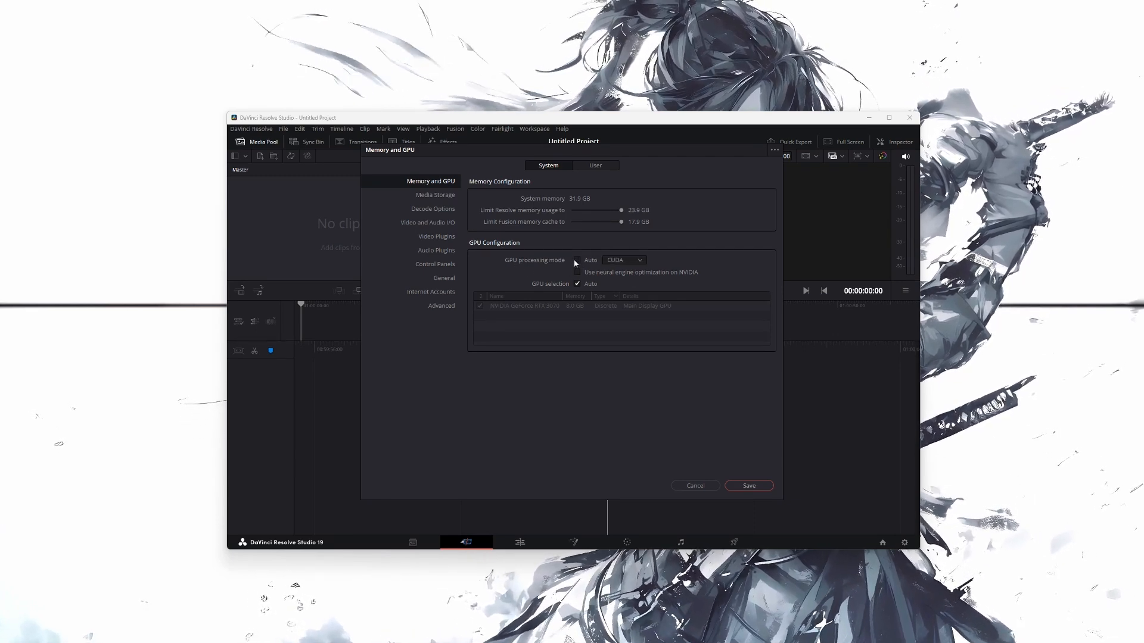
- Choose CUDA as GPU processing mode and uncheck Auto GPU selection, keeping RTX 3070
click(624, 260)
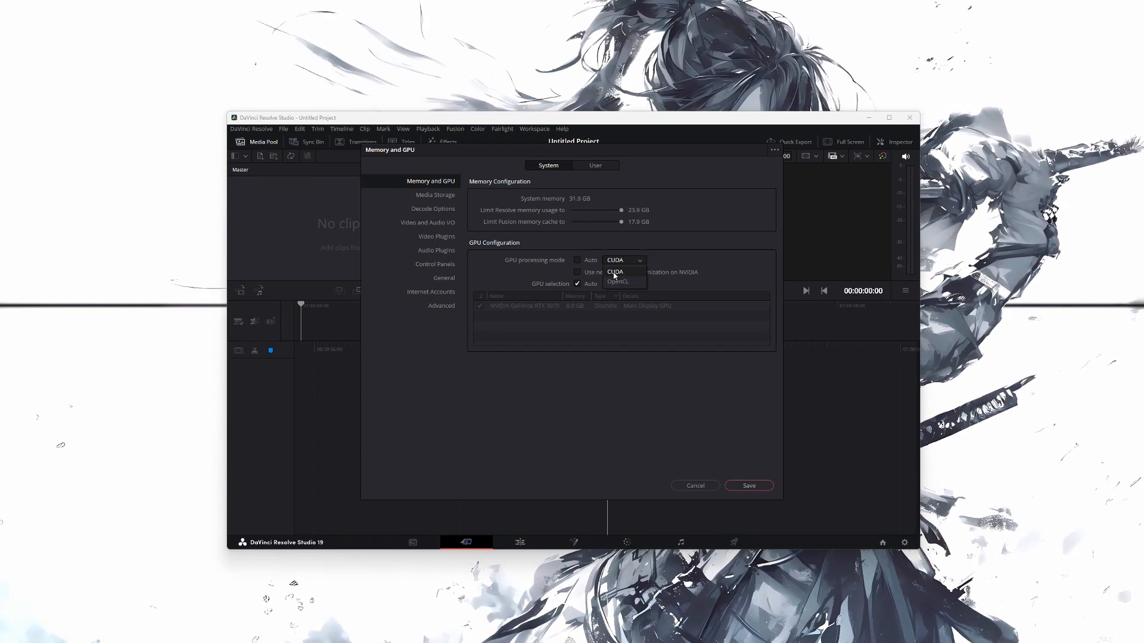
click(615, 271)
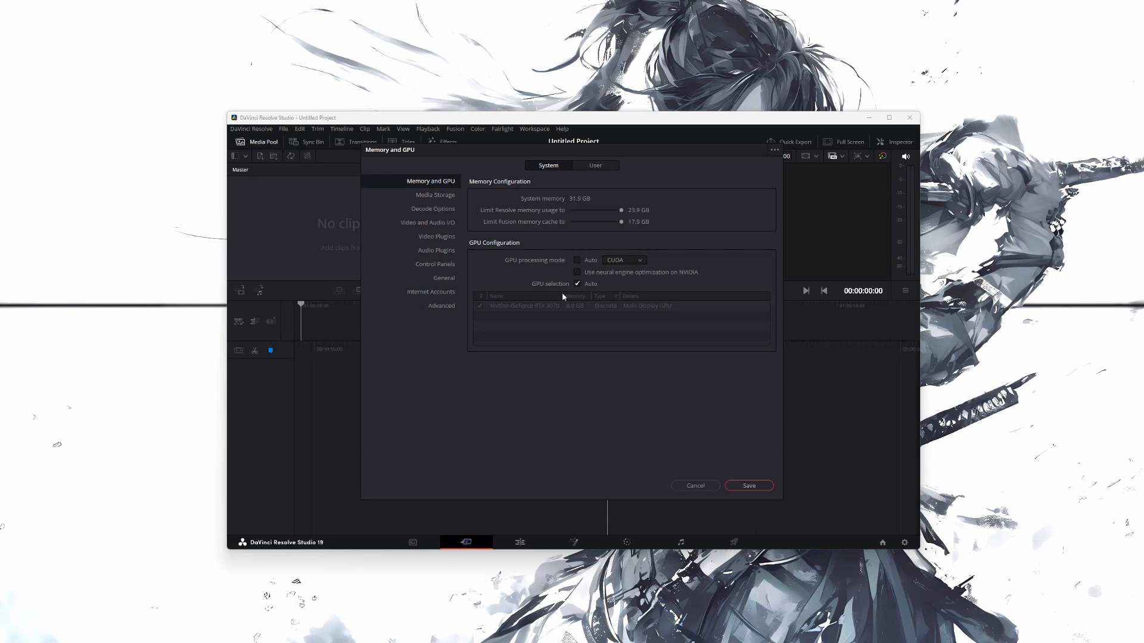
click(578, 283)
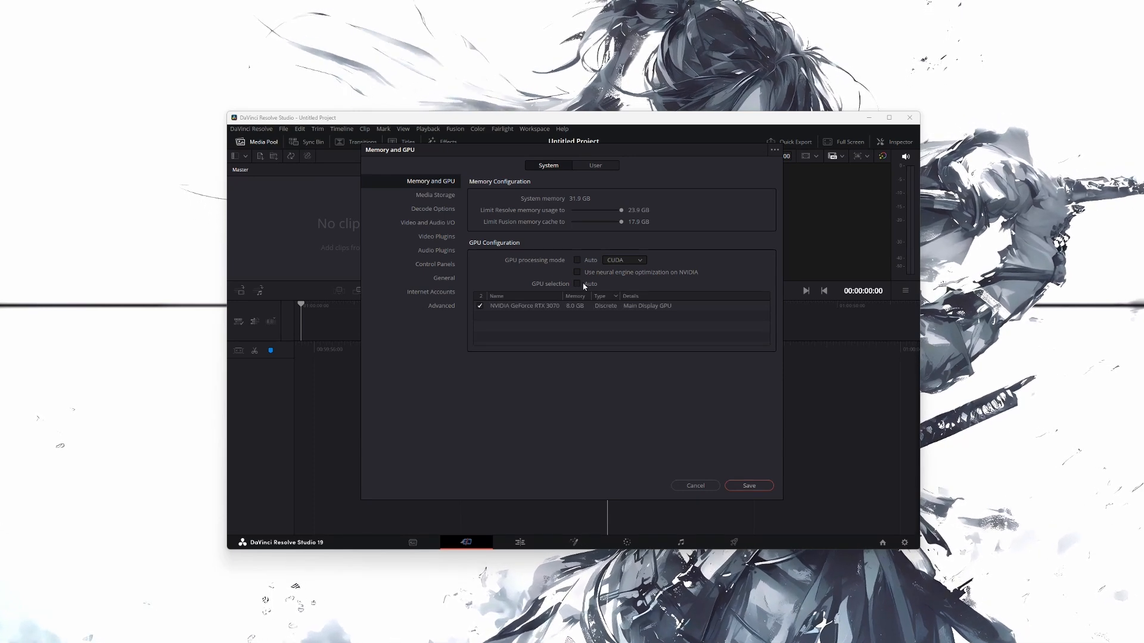